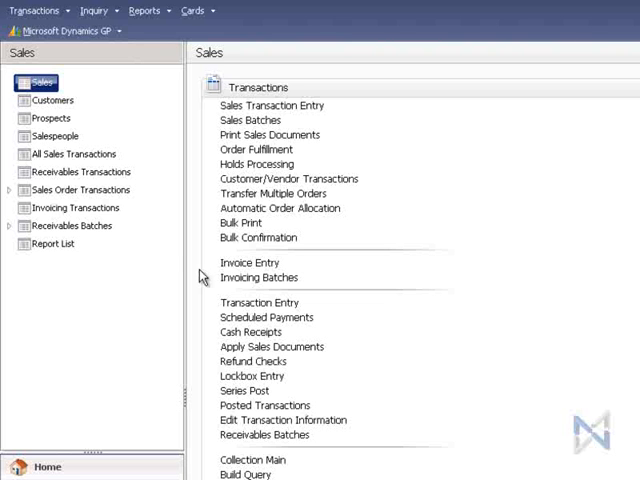
- Open the Credit Card Advantage Card Transaction Reports window from the Transactions menu
click(37, 10)
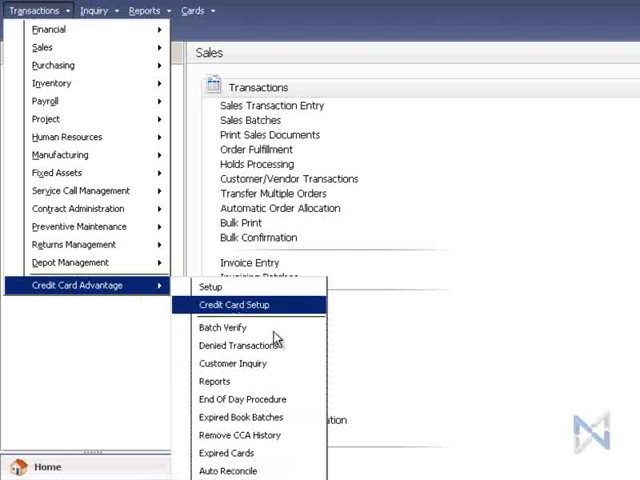
mouse_move(214, 381)
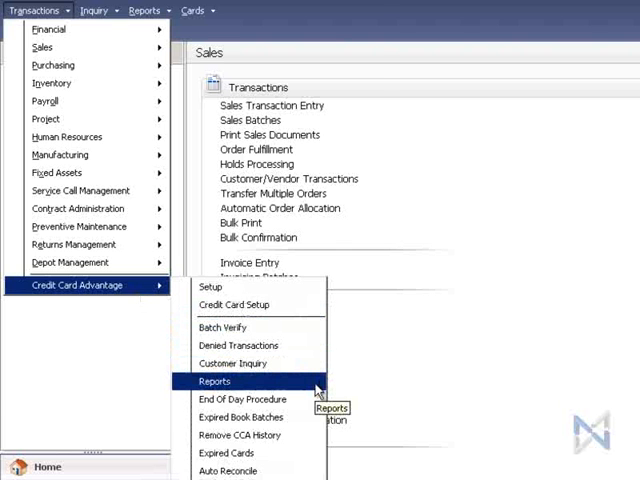
click(215, 381)
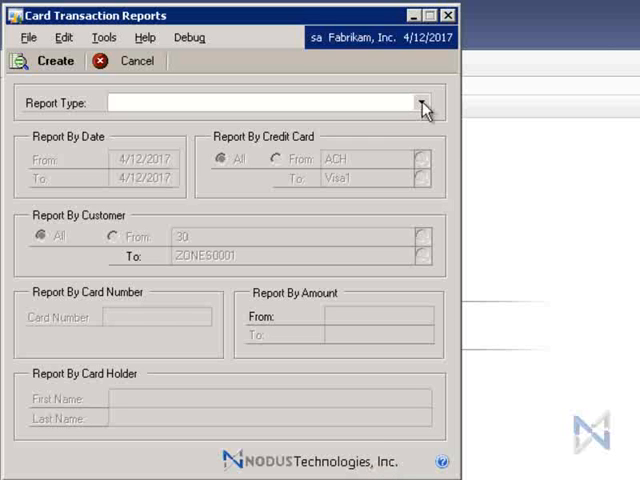
- Choose Card Transactions by Customer as the report type
click(420, 103)
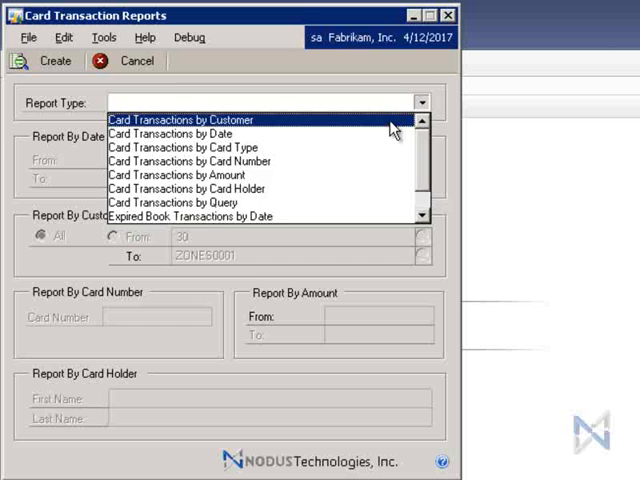
click(180, 120)
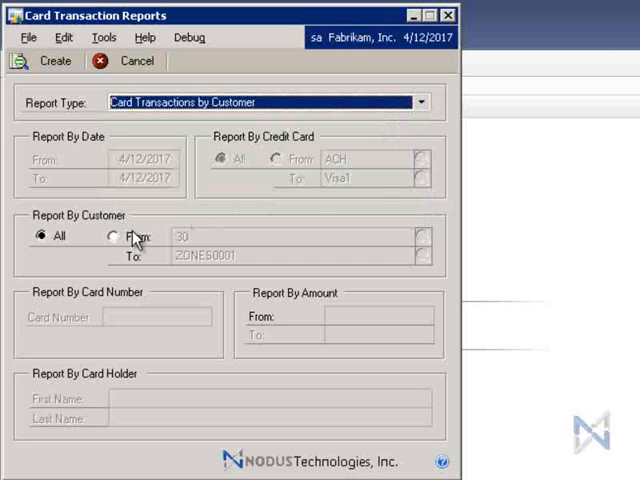
- Restrict the customer range to AMERICAN0001 via the customer lookup
click(110, 235)
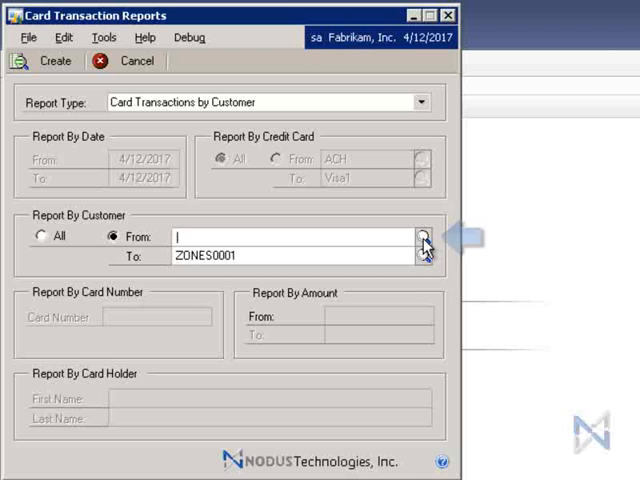
click(423, 243)
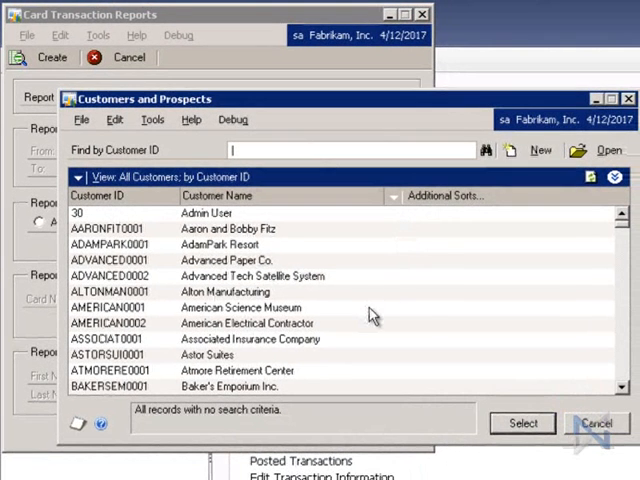
click(240, 307)
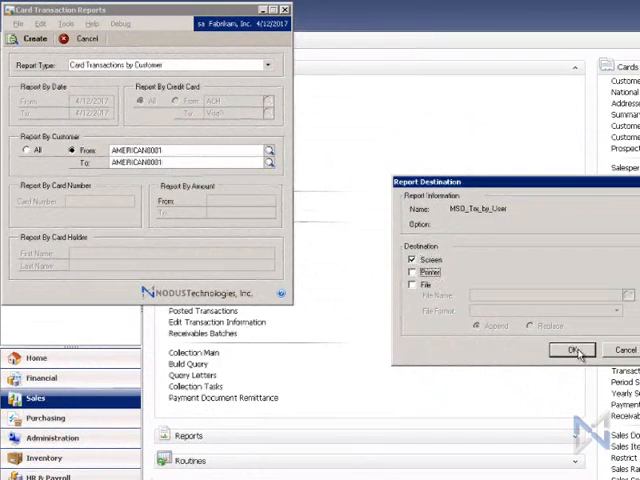
- Send the AMERICAN0001 report to Screen and scroll through its pages
click(571, 350)
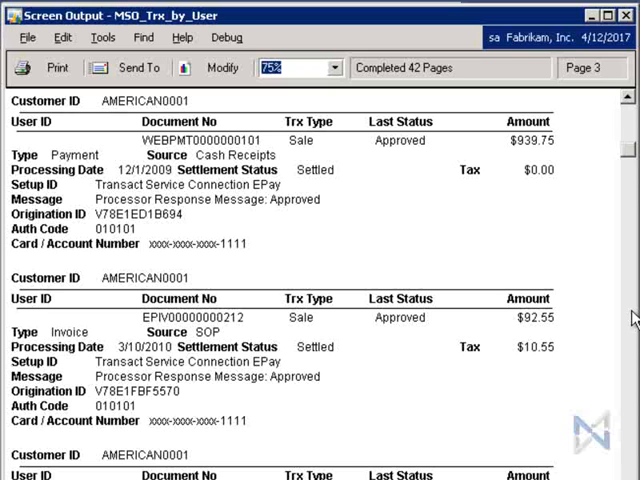
scroll(down, 3)
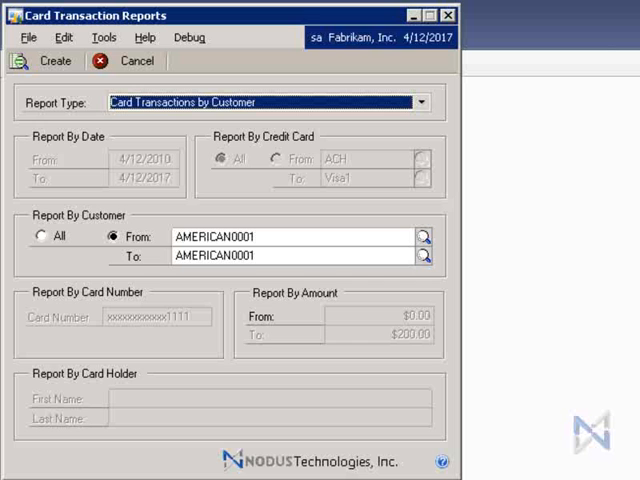
- Choose Card Transactions by Query as the report type
click(421, 102)
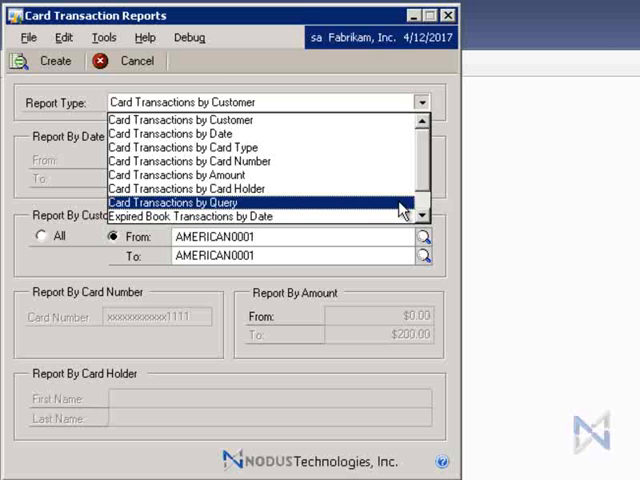
click(185, 201)
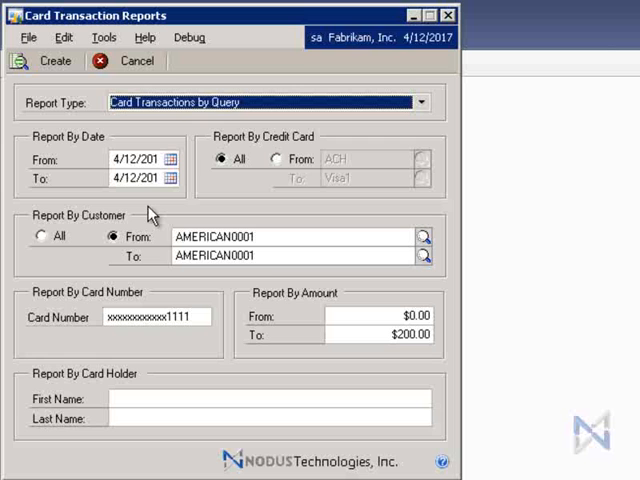
click(120, 159)
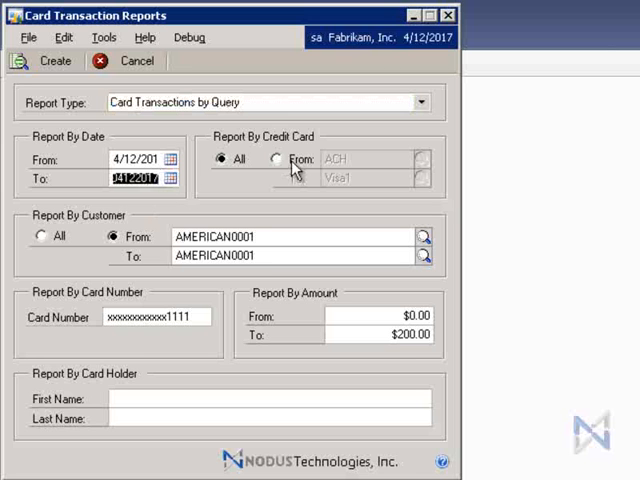
click(220, 159)
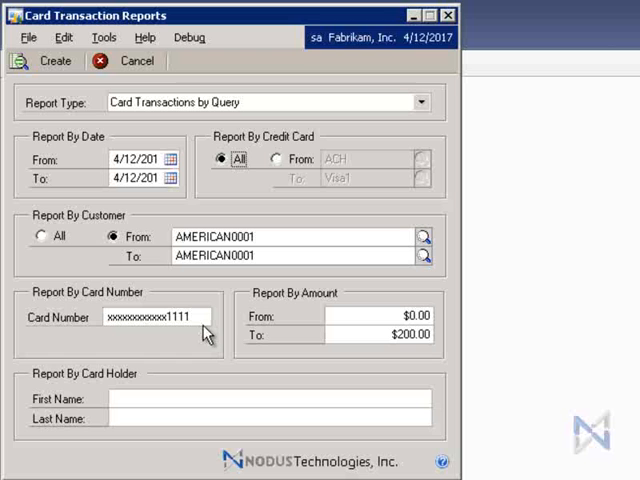
mouse_move(256, 366)
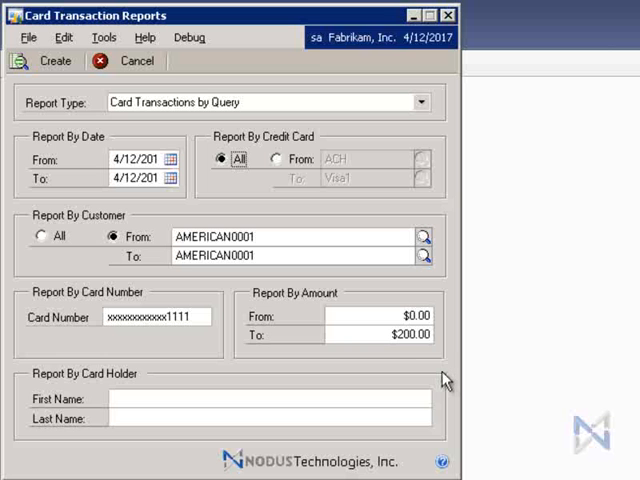
mouse_move(110, 142)
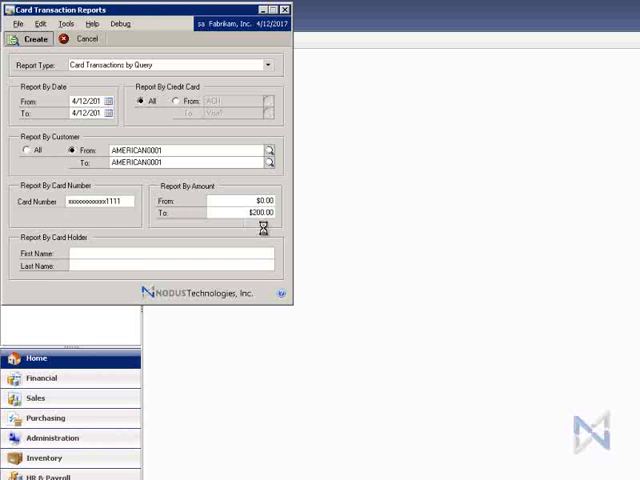
- Create the query report for AMERICAN0001, card 1111, $0–$200 and output it to Screen
click(30, 38)
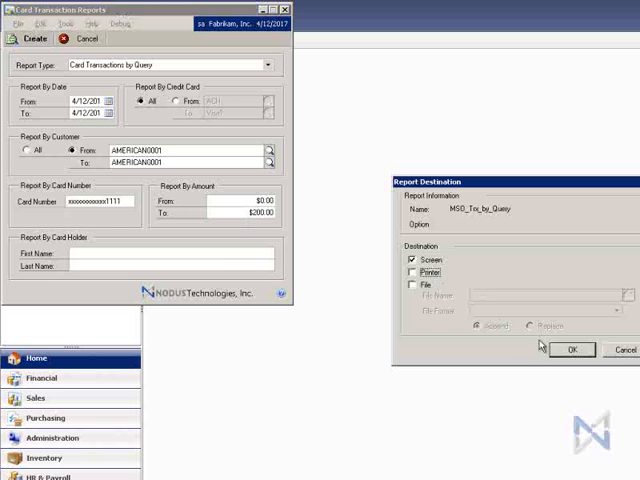
click(572, 350)
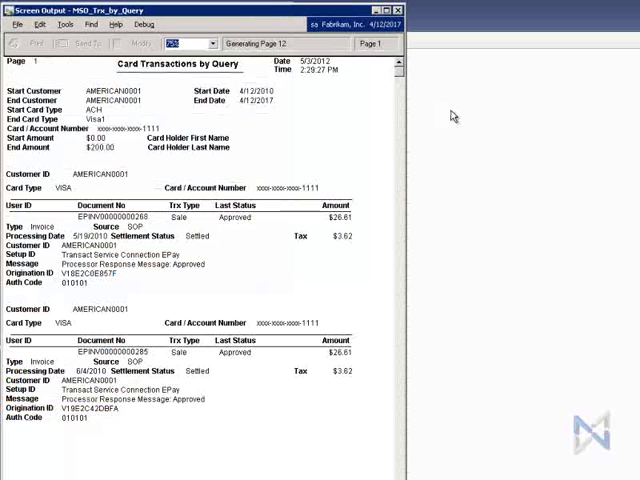